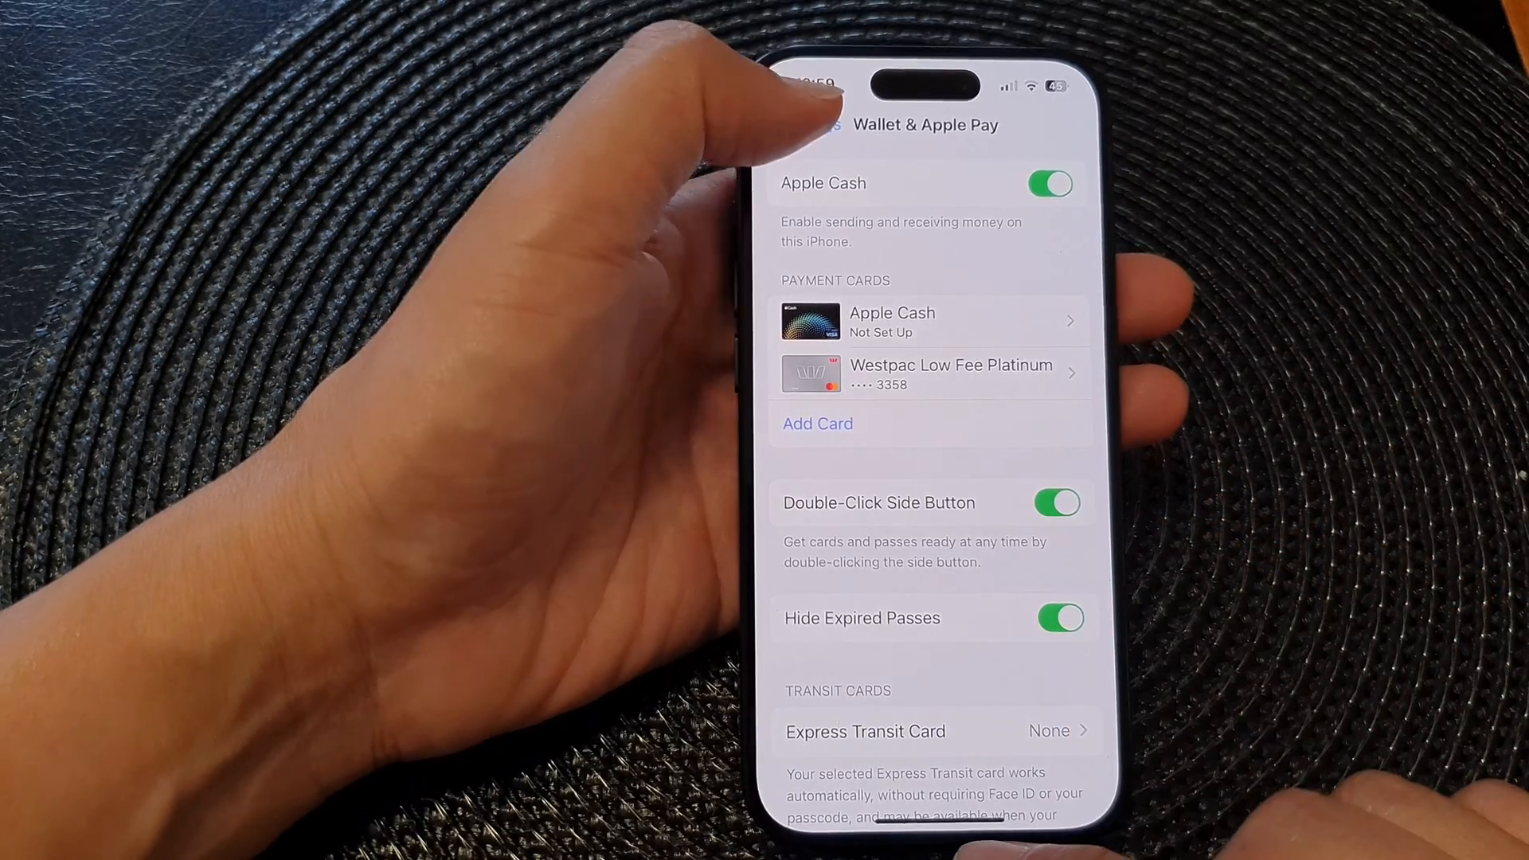
Exit Settings from the Wallet & Apple Pay page back to the home screen
left_click(822, 124)
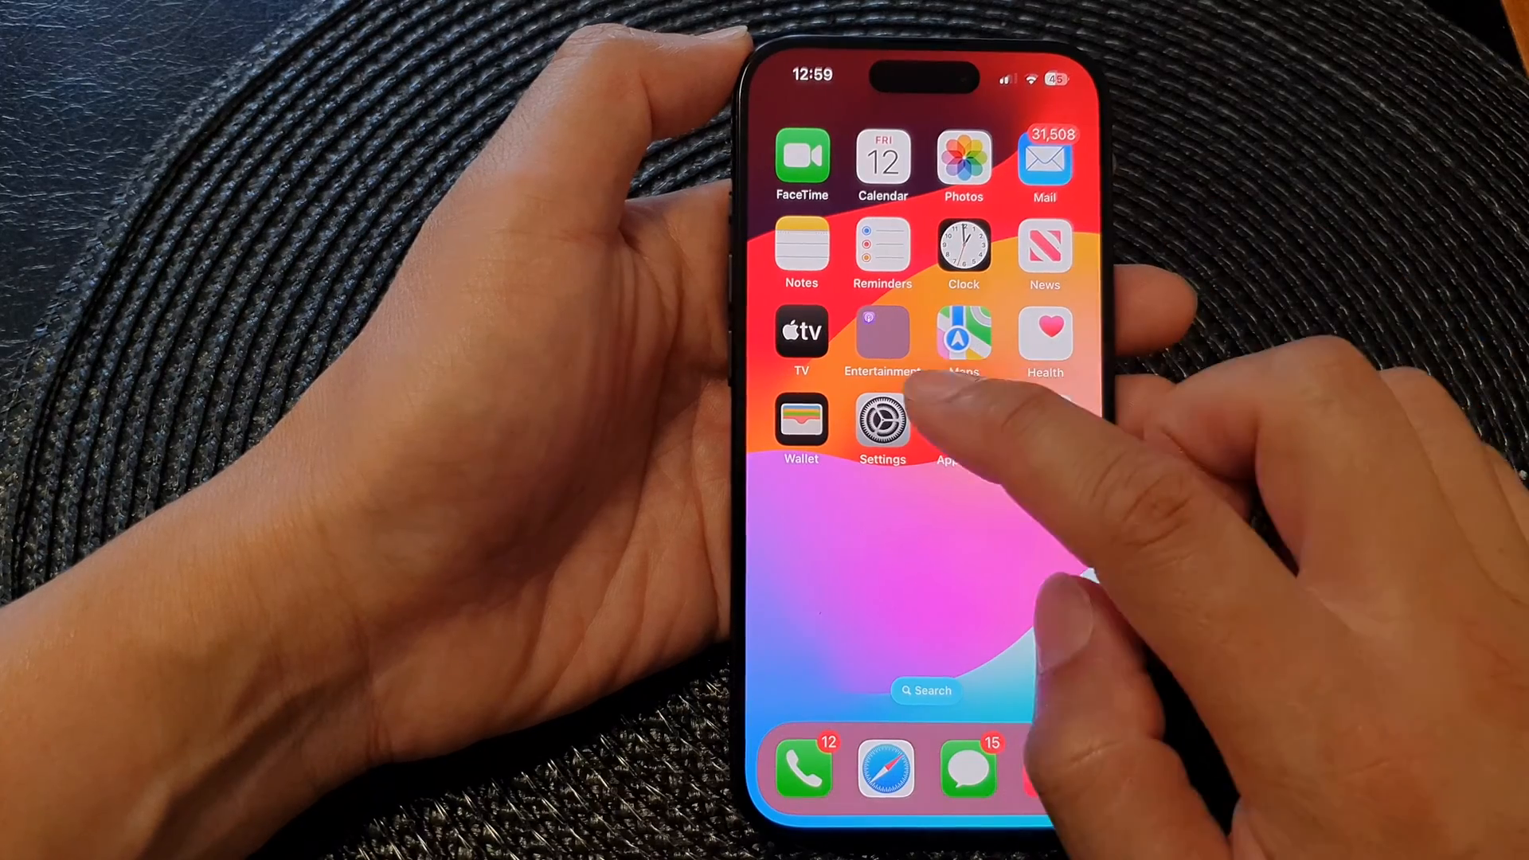
Reopen Settings and go into Wallet & Apple Pay, with Double-Click Side Button still on
left_click(883, 420)
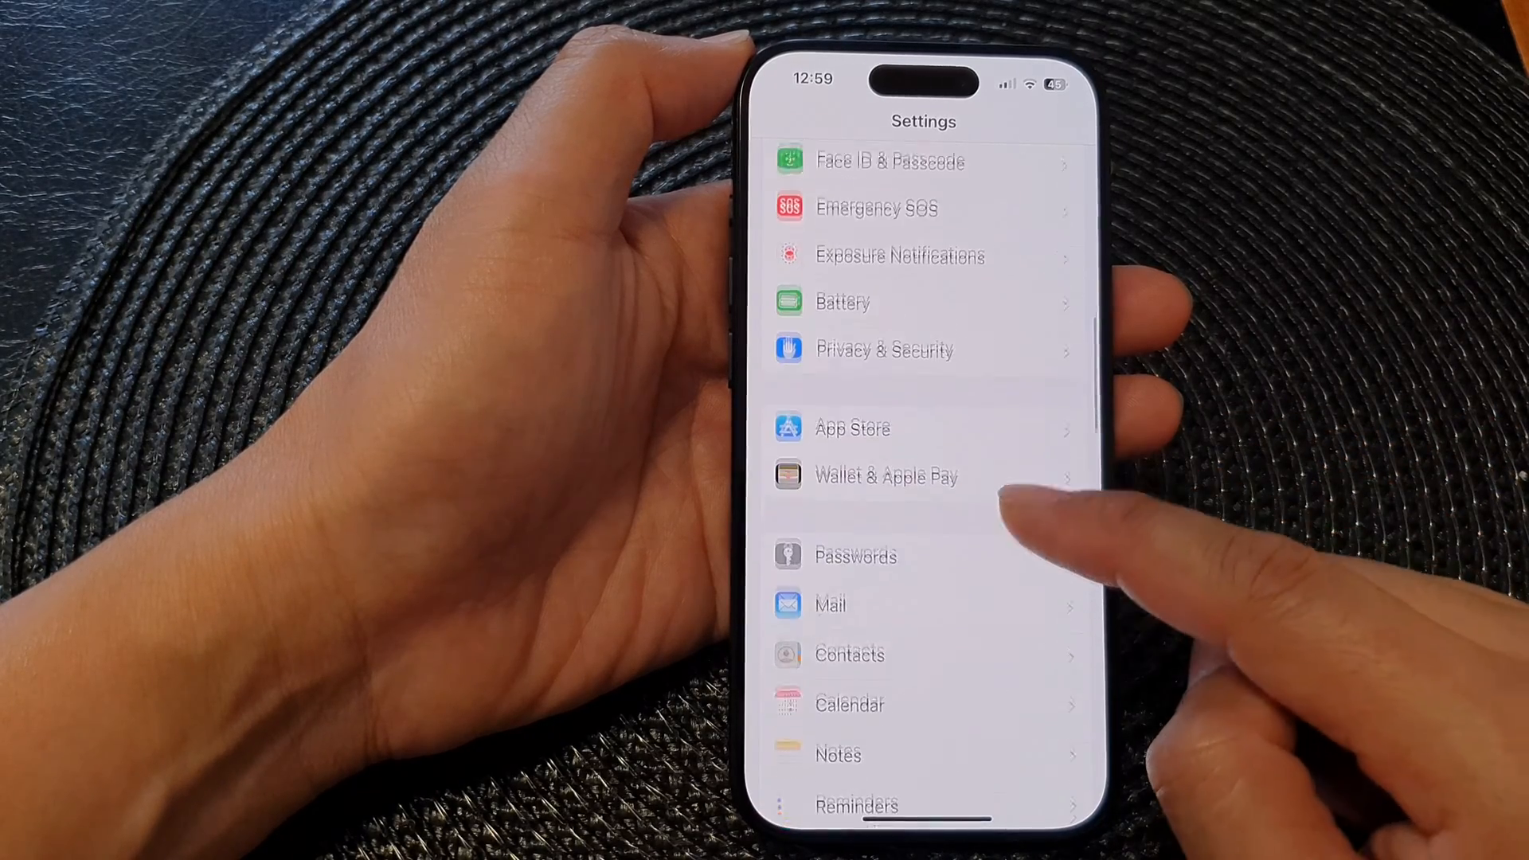
left_click(884, 477)
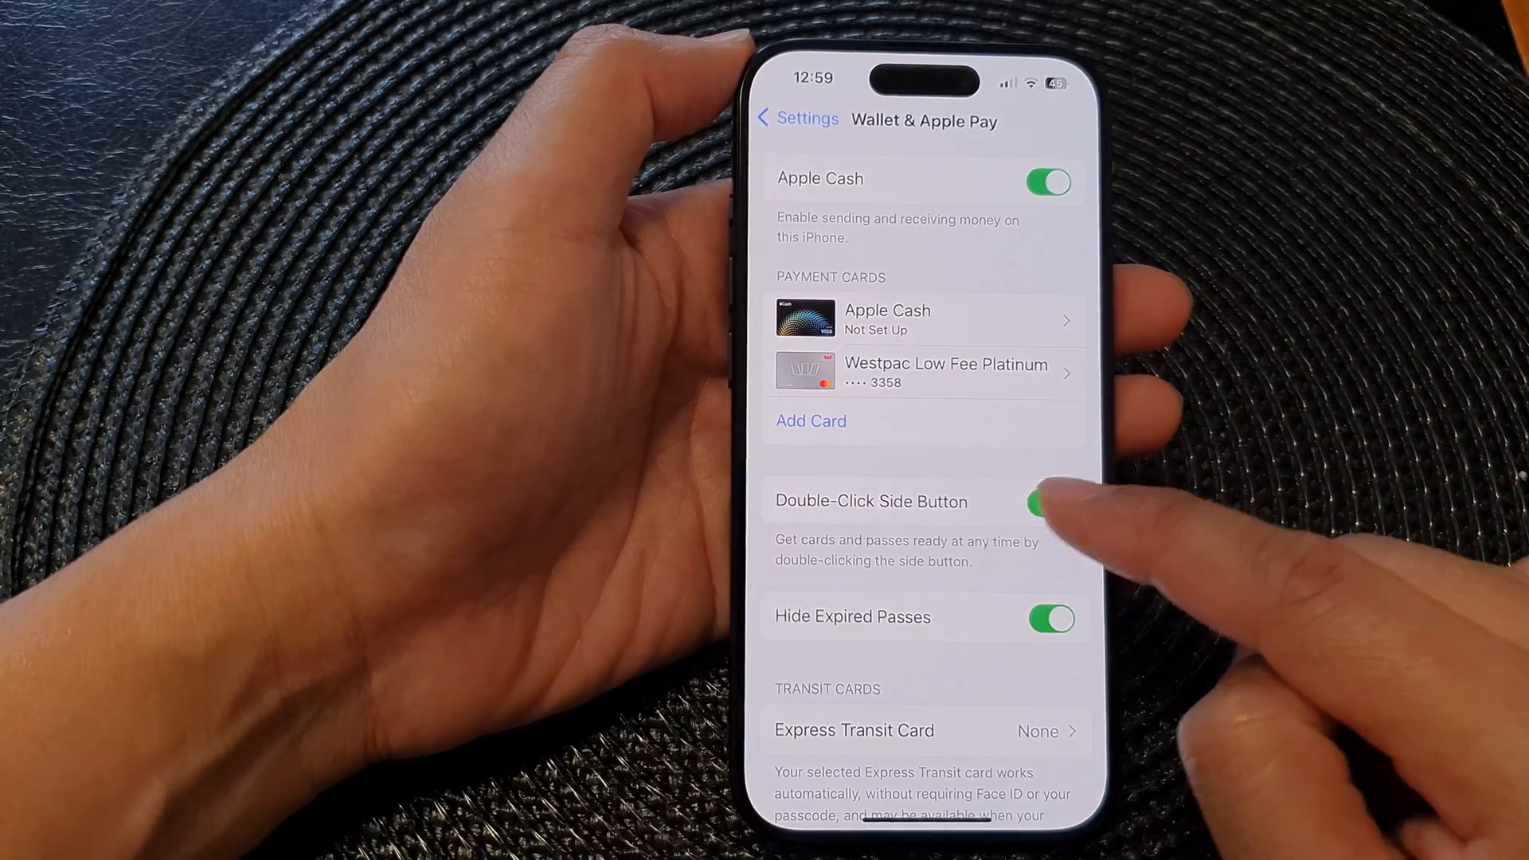
left_click(1048, 501)
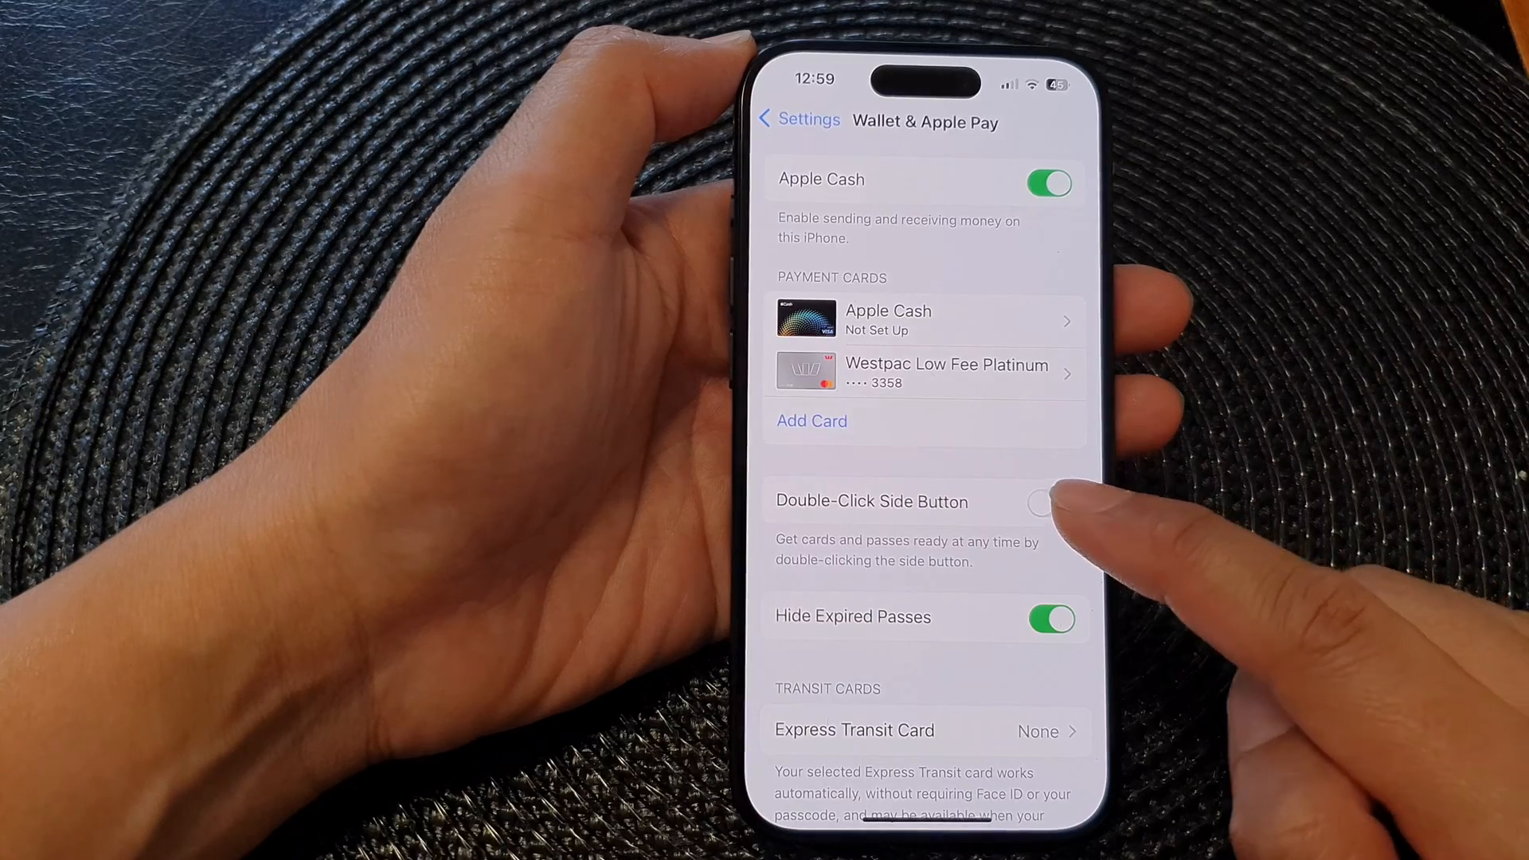
left_click(1047, 503)
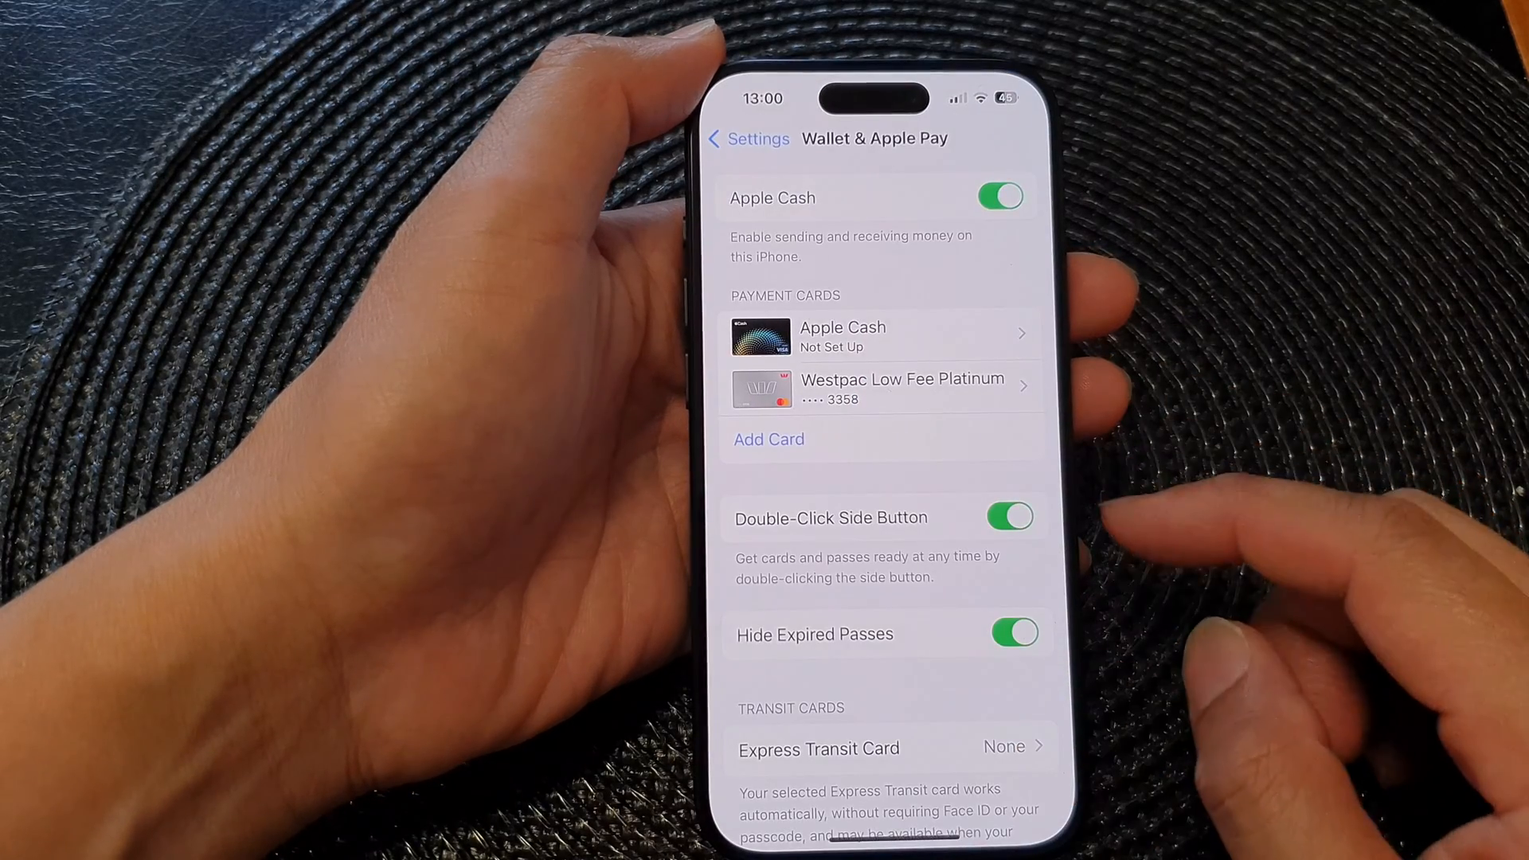
left_click(1010, 516)
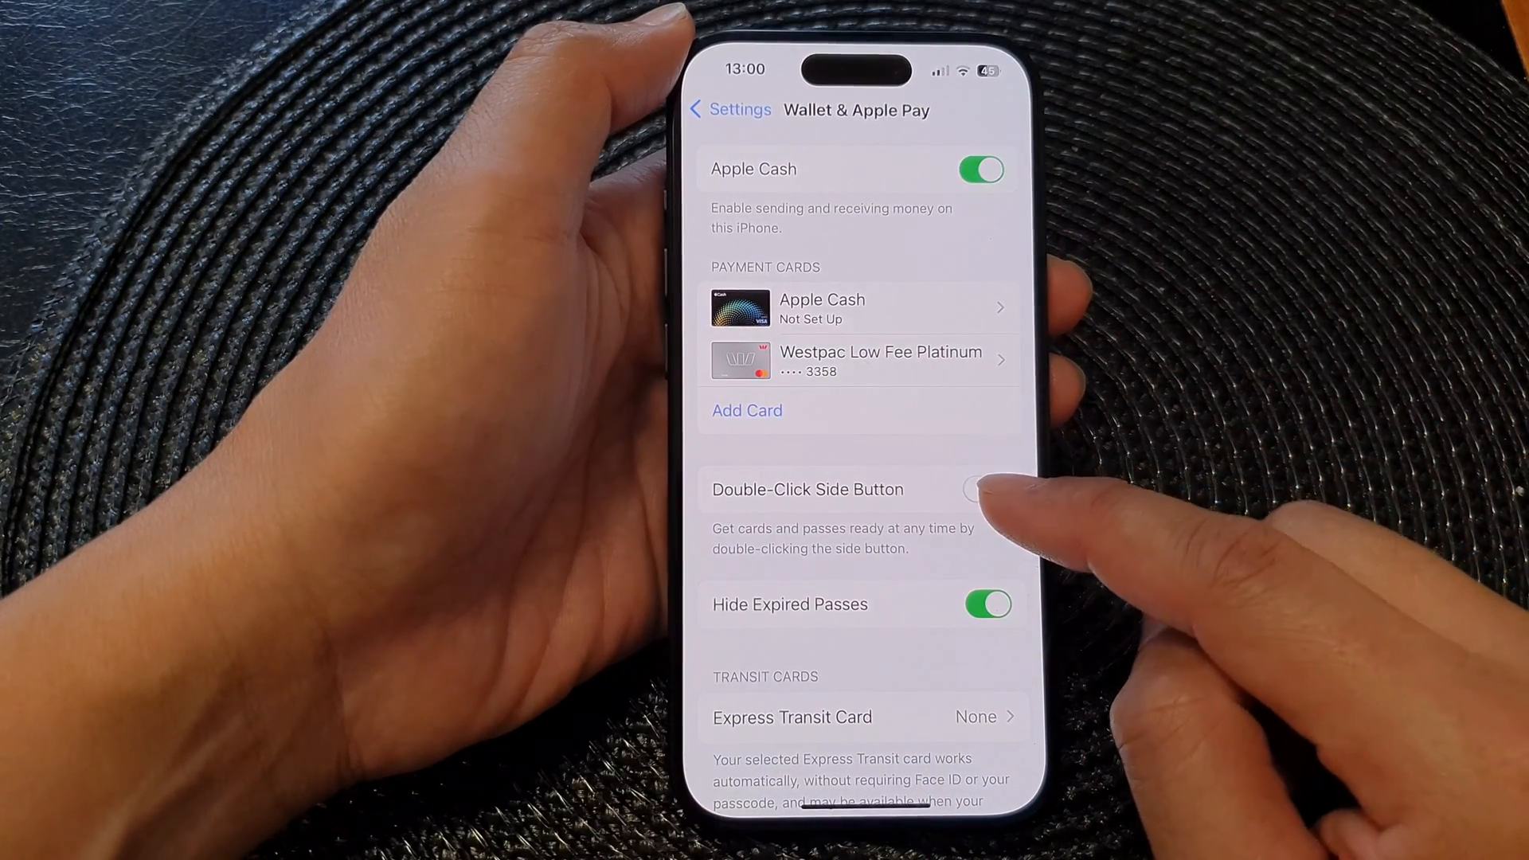
left_click(982, 488)
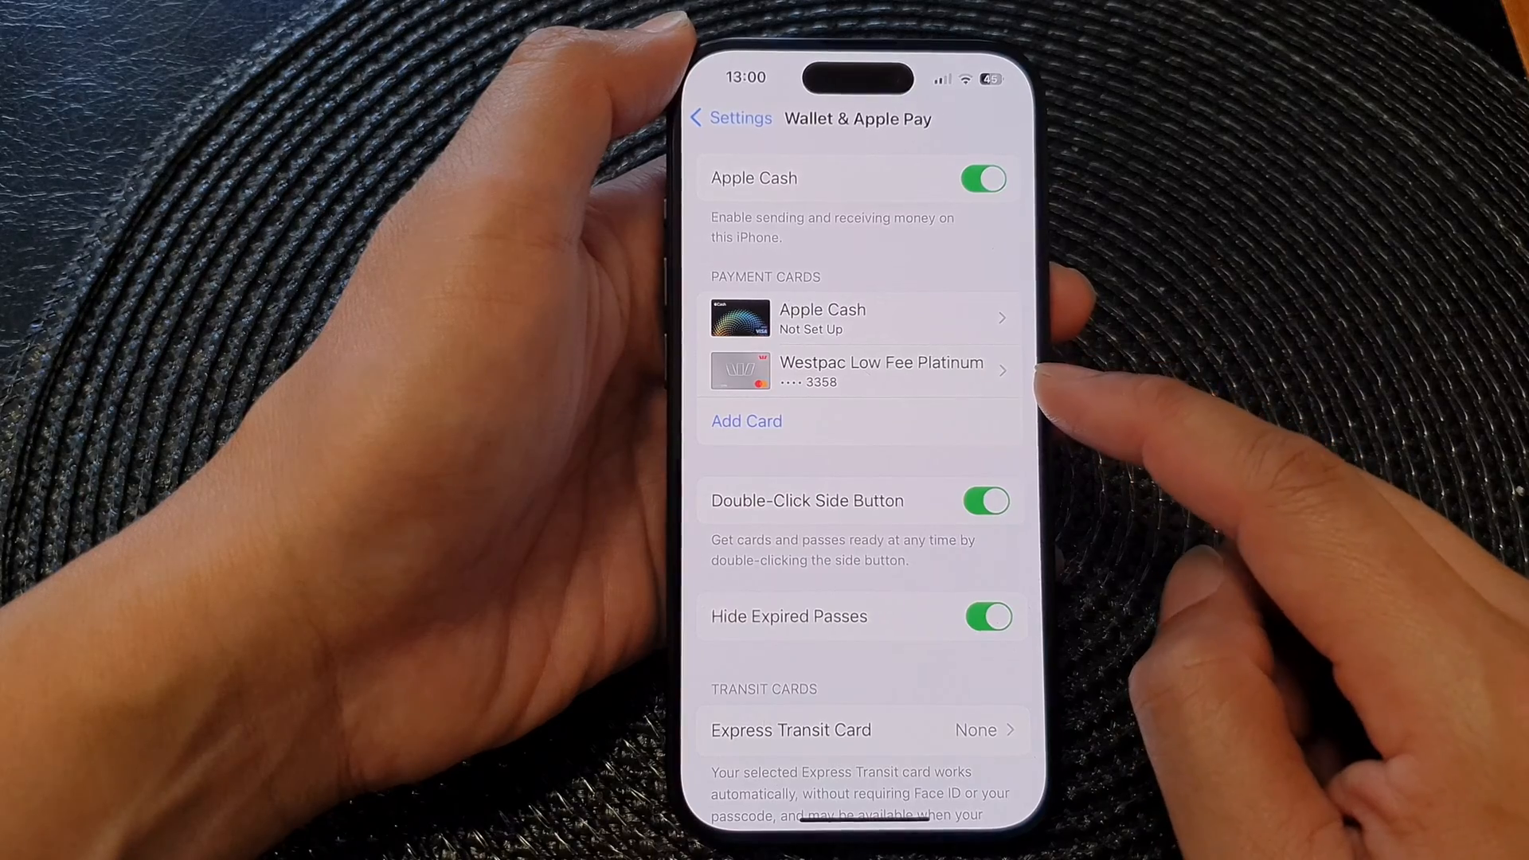